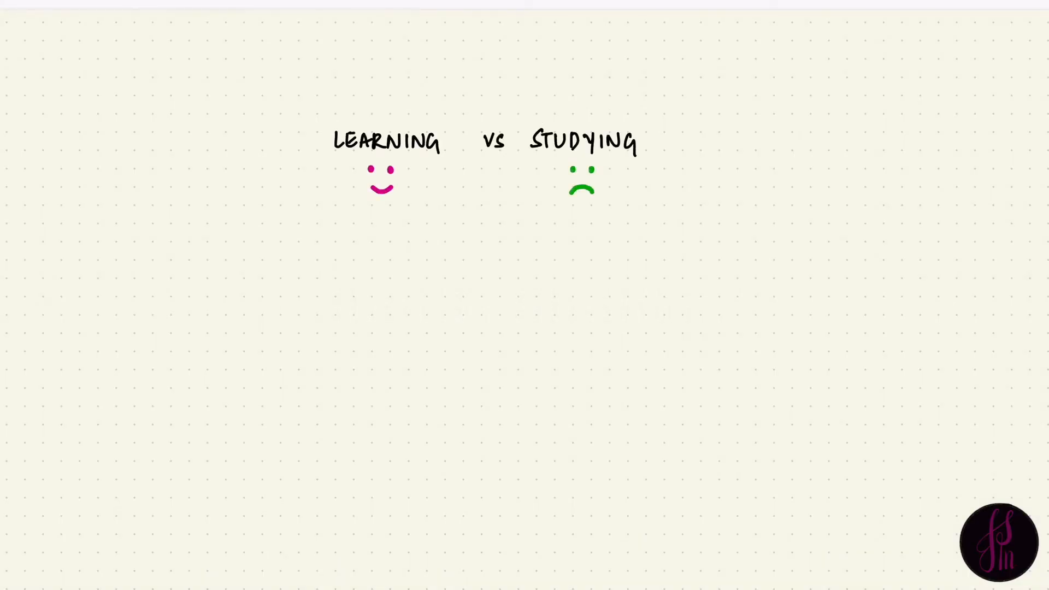
# Step: Draw a pink curved stroke linking the smiley face up to the word STUDYING
pyautogui.moveTo(425, 194); pyautogui.dragTo(545, 158)
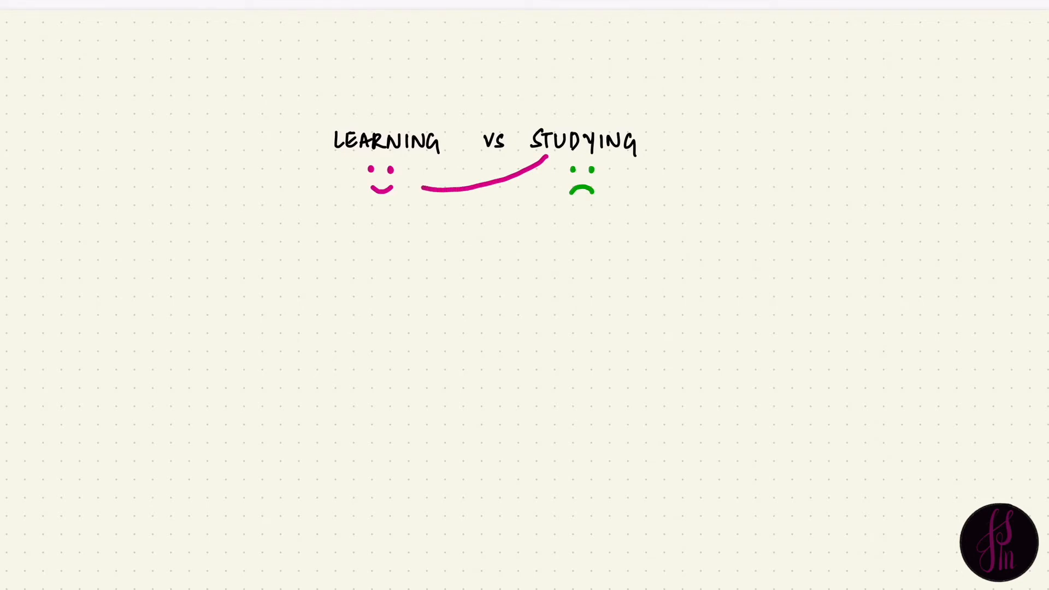